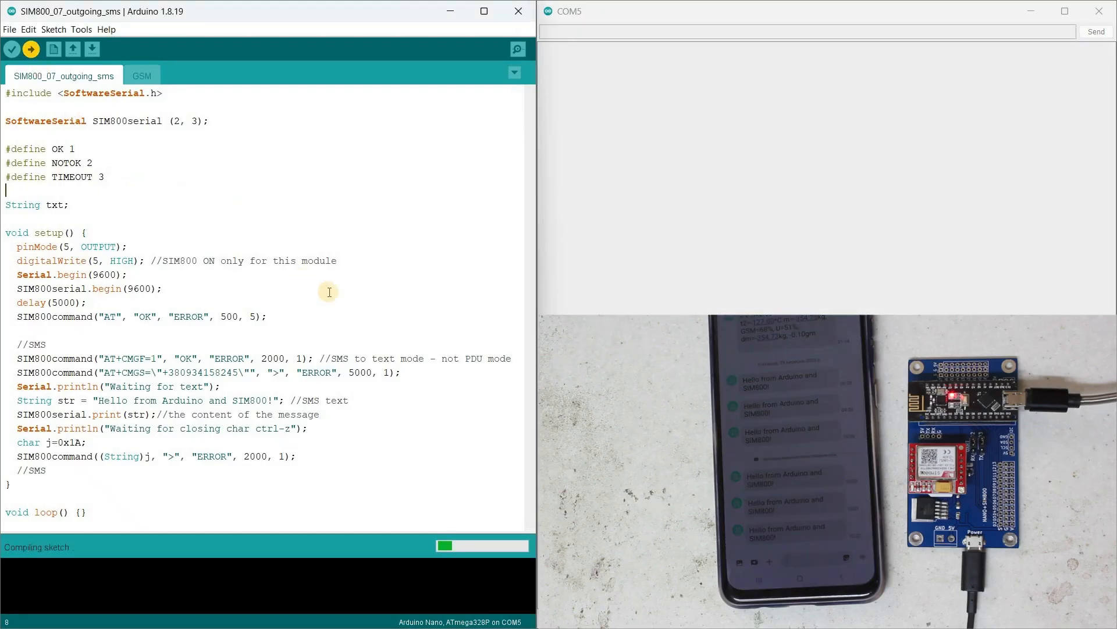
- Upload the SMS sketch and watch the modem's AT replies on COM5 and the phone's greeting SMS
left_click(31, 49)
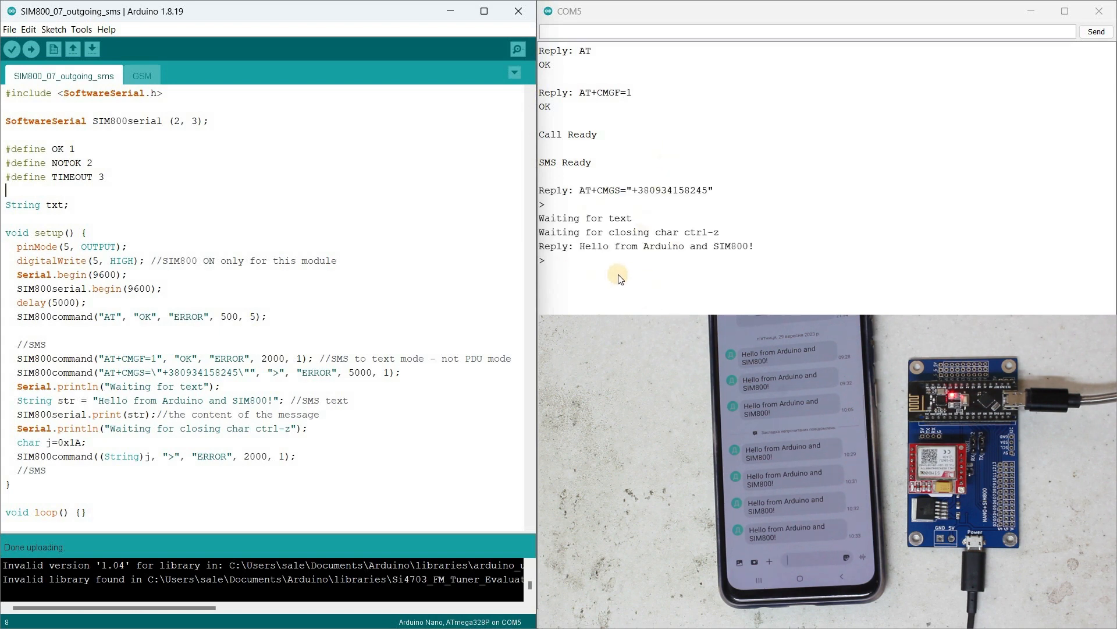
mouse_move(613, 270)
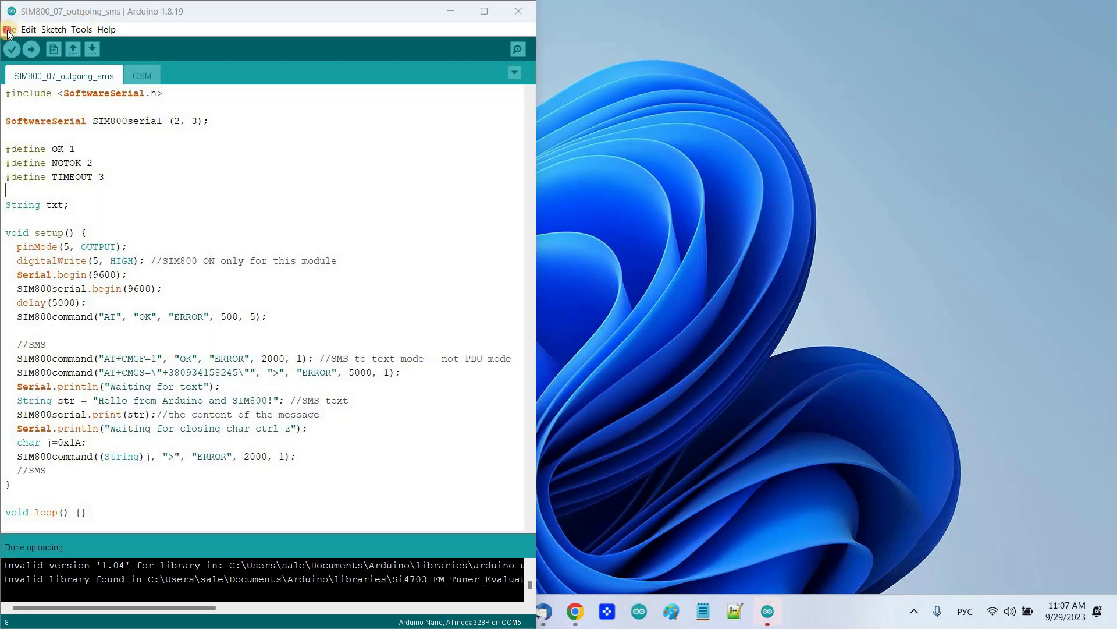
- Open the DallasTemperature Simple example beside the SMS sketch to copy its OneWire and sensors declarations
left_click(9, 29)
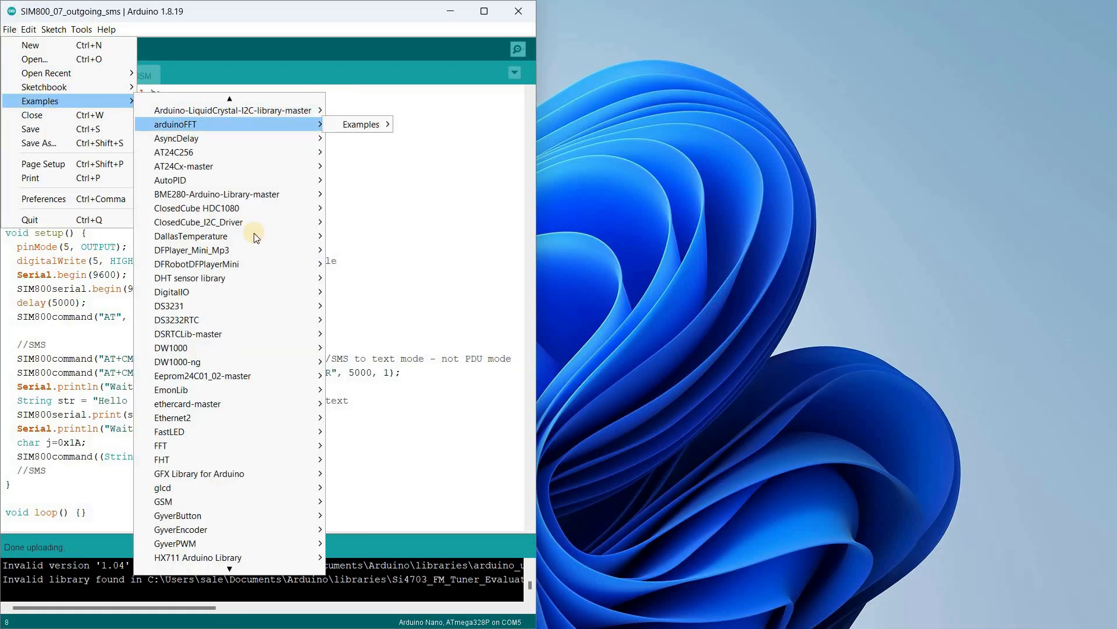
mouse_move(197, 264)
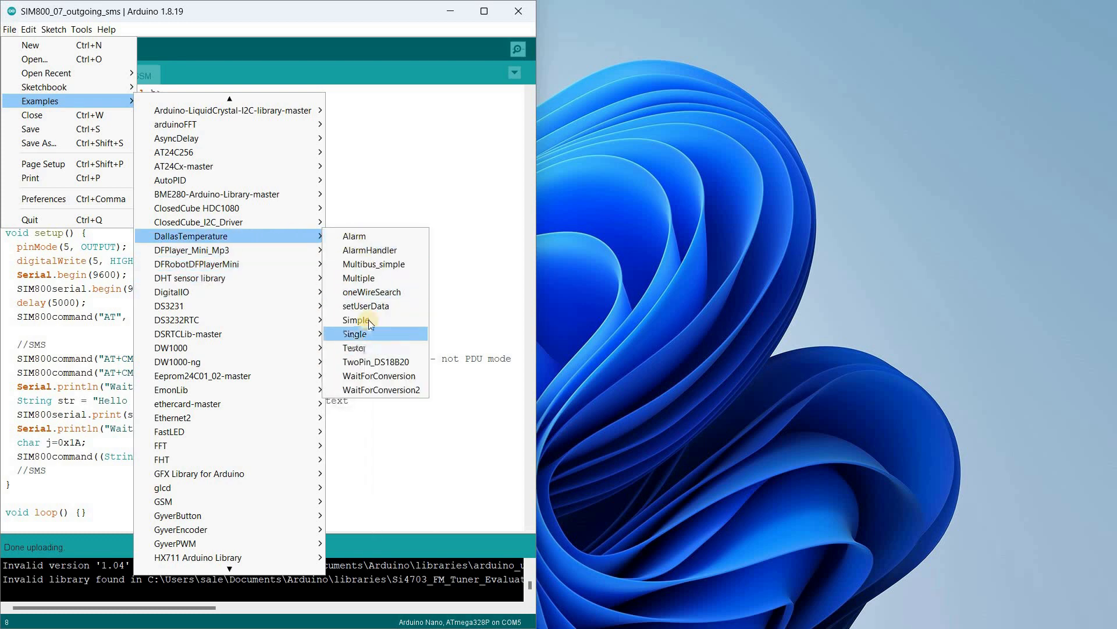
left_click(355, 320)
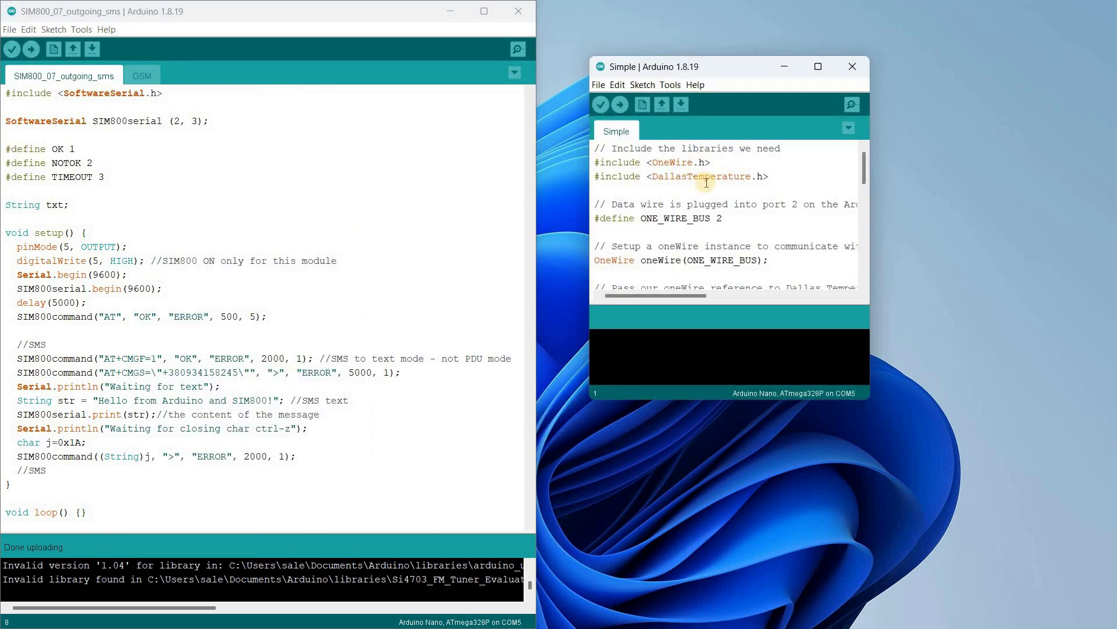
left_click(818, 67)
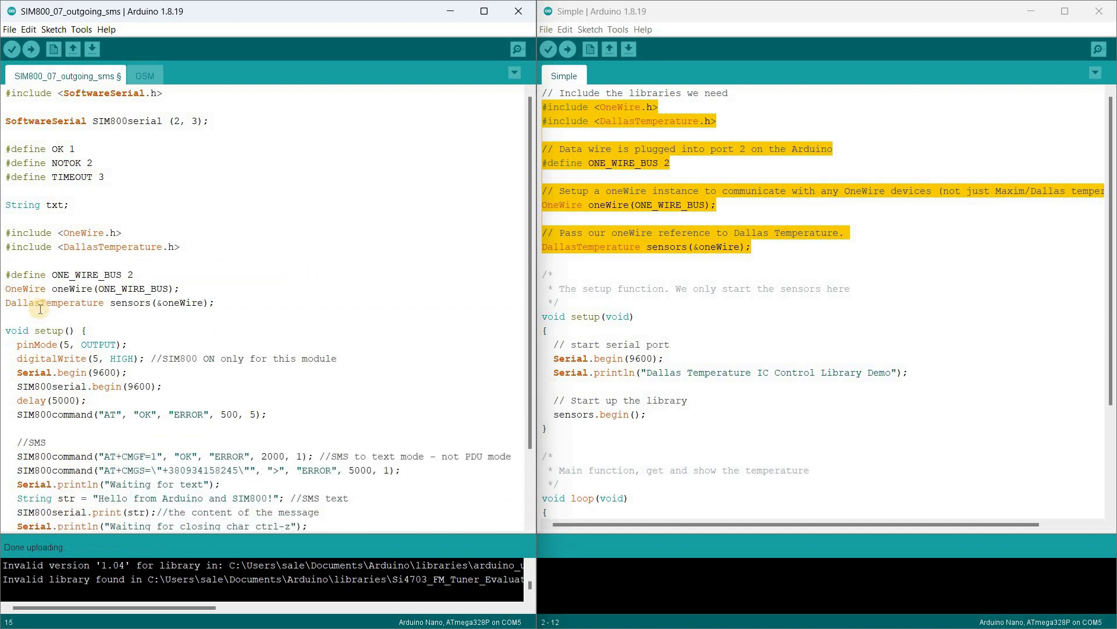
- Paste sensors.begin(); into setup() right after the AT command line
scroll("down", 3)
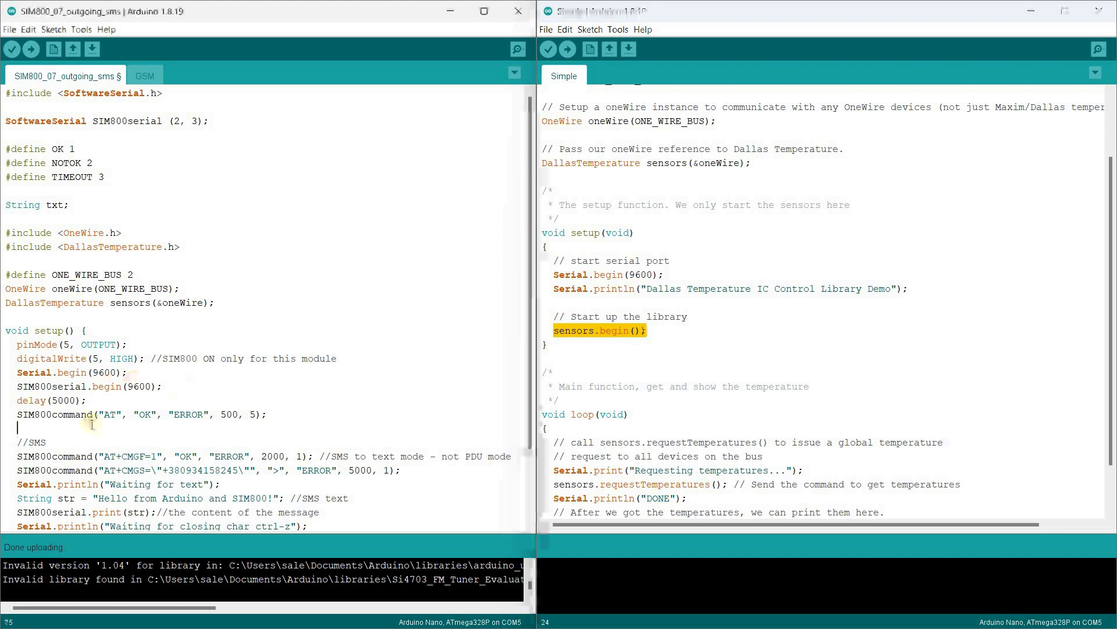
scroll("down", 3)
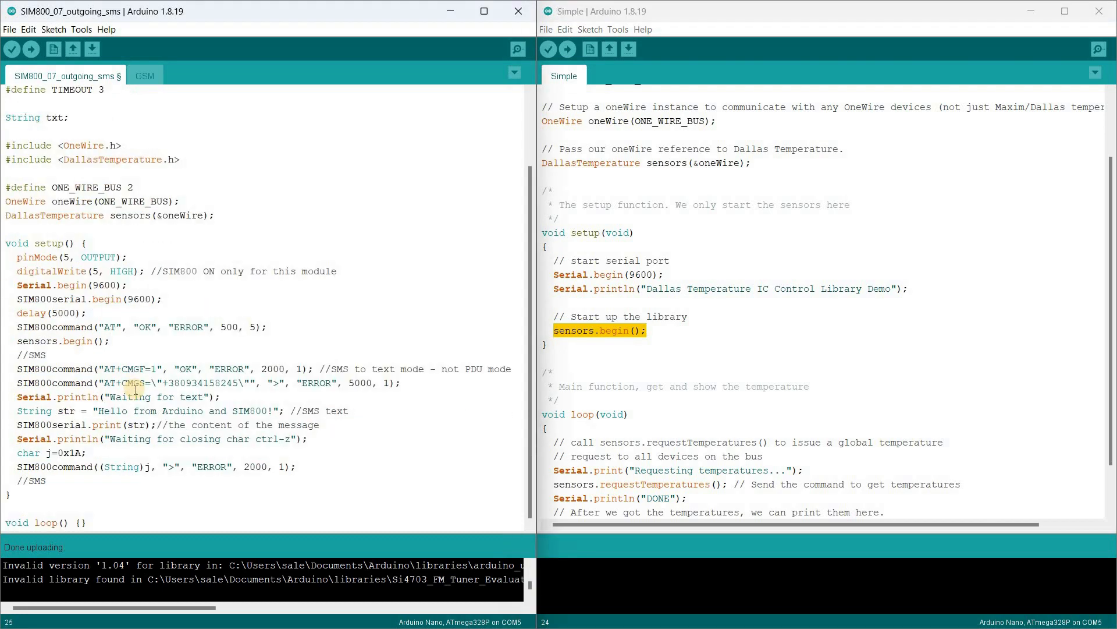
scroll("down", 3)
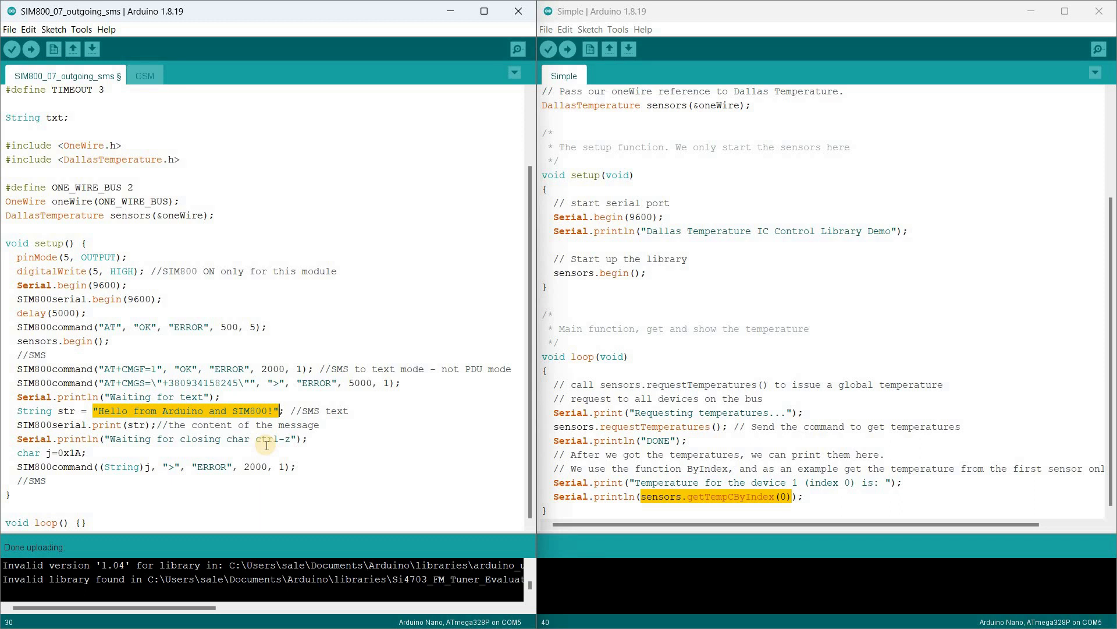
key("Return")
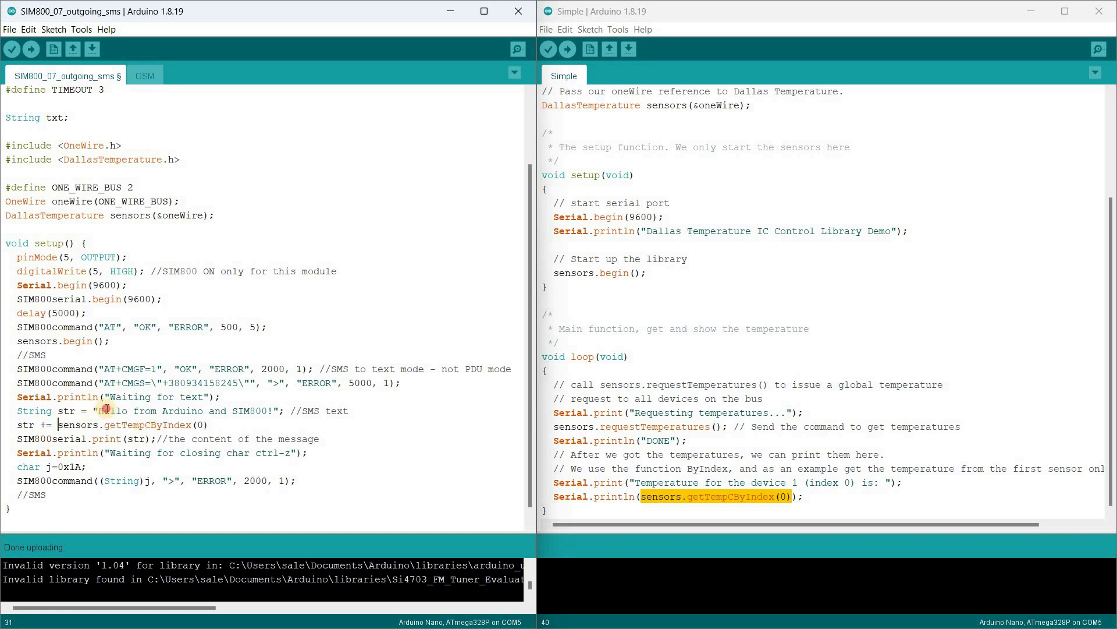
- Replace the greeting with "Temperature = " and add str += " C"; after the reading line
double_click(185, 410)
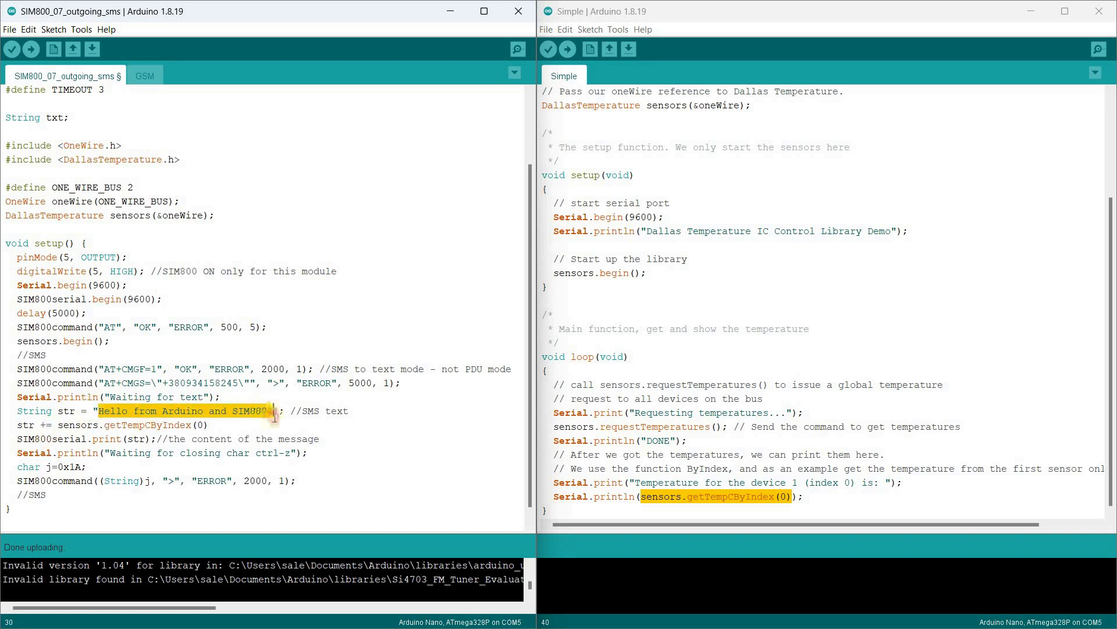
type("Te")
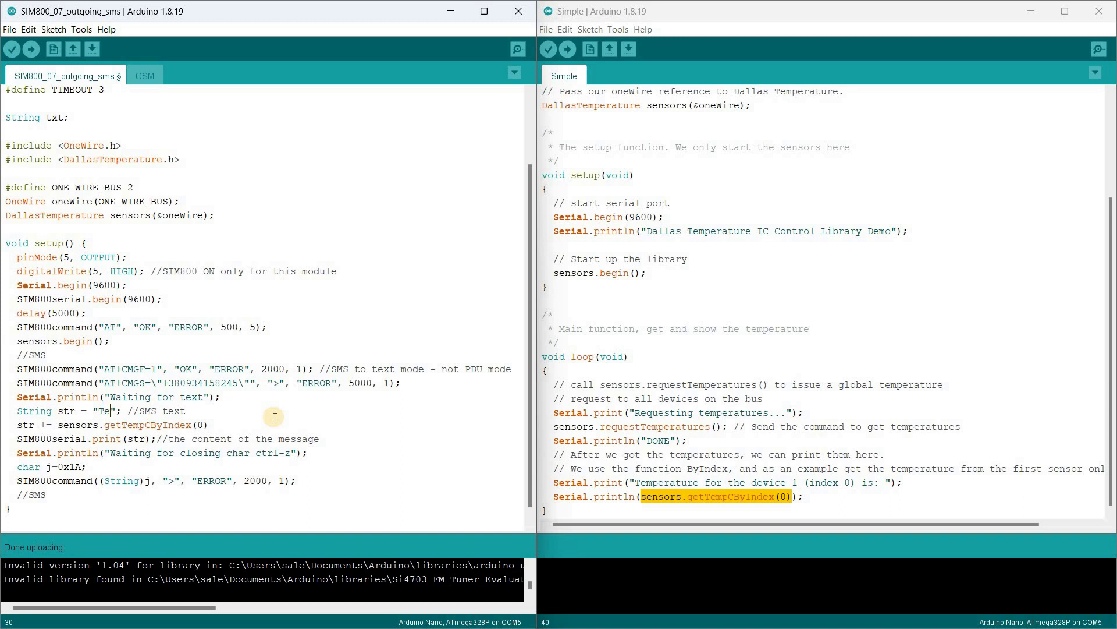
type("mperature =")
left_click(113, 425)
type(";")
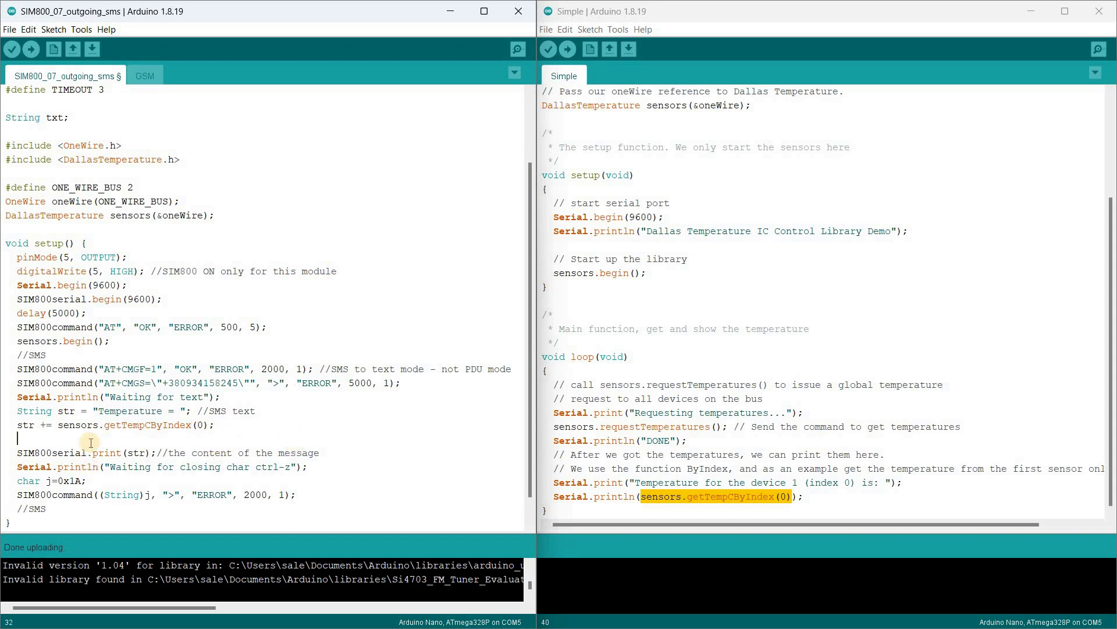
double_click(25, 424)
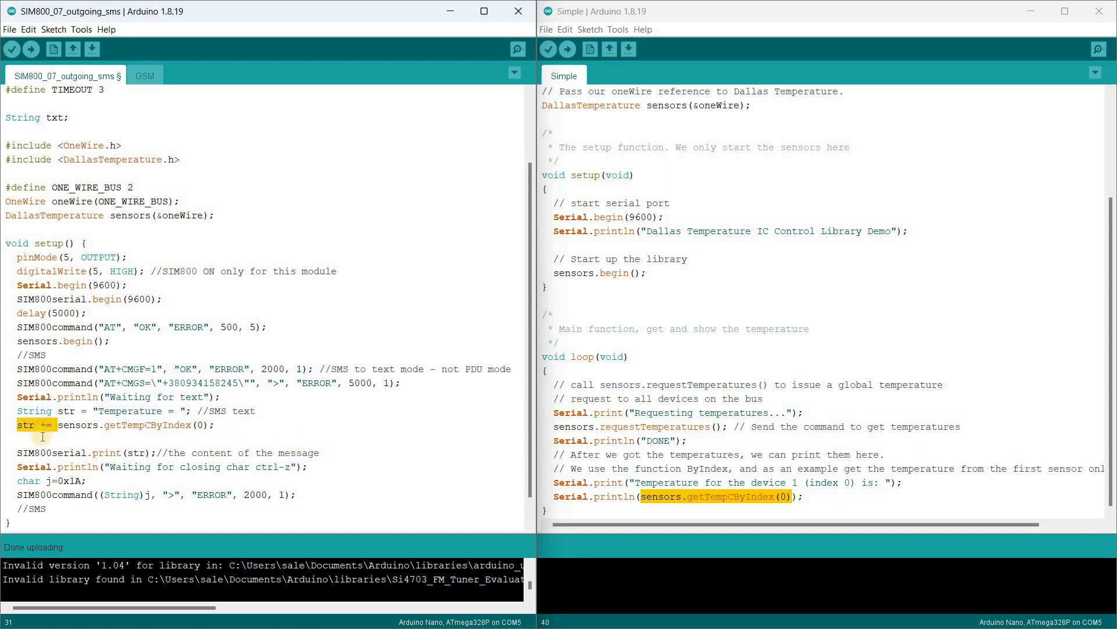
type("str += \"")
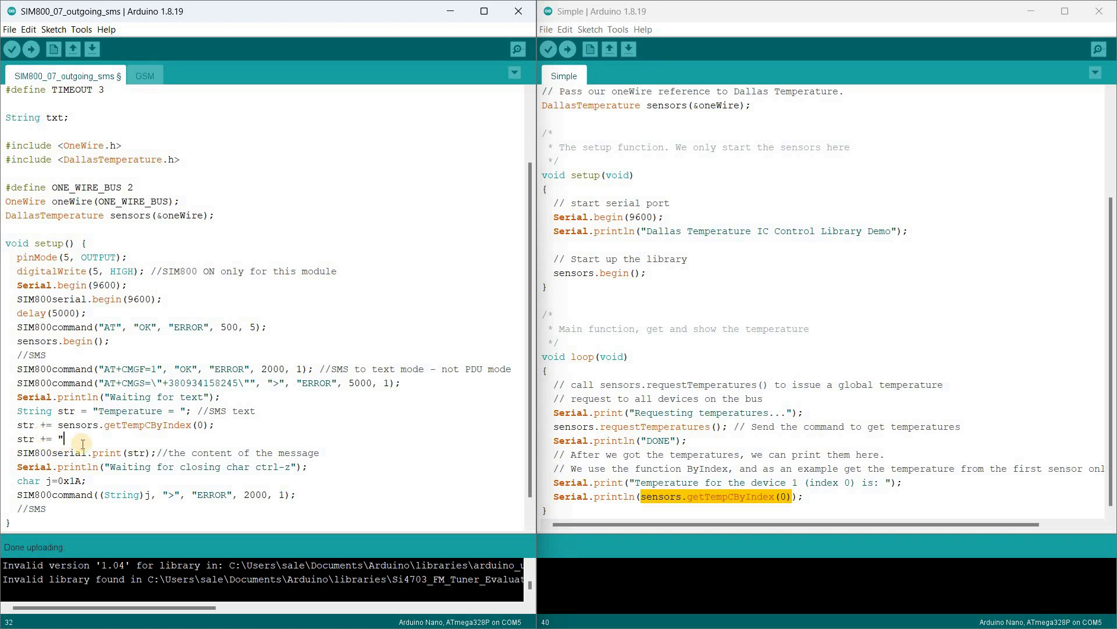
type("C\";")
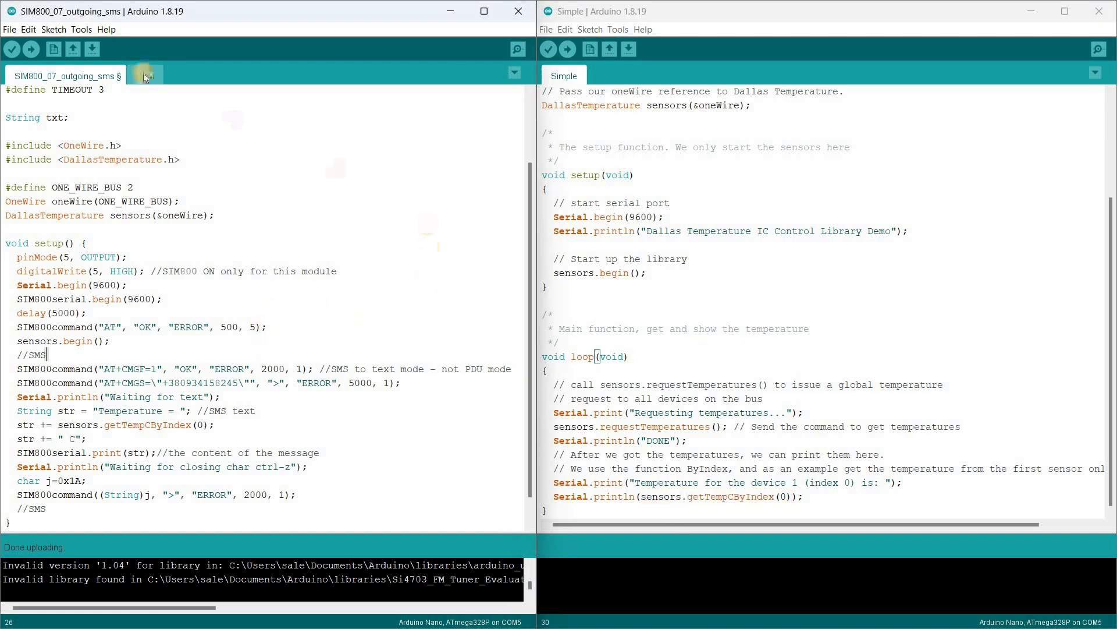
- Set ONE_WIRE_BUS to pin 6 and re-upload the sketch for the 26.75 C SMS
left_click(31, 48)
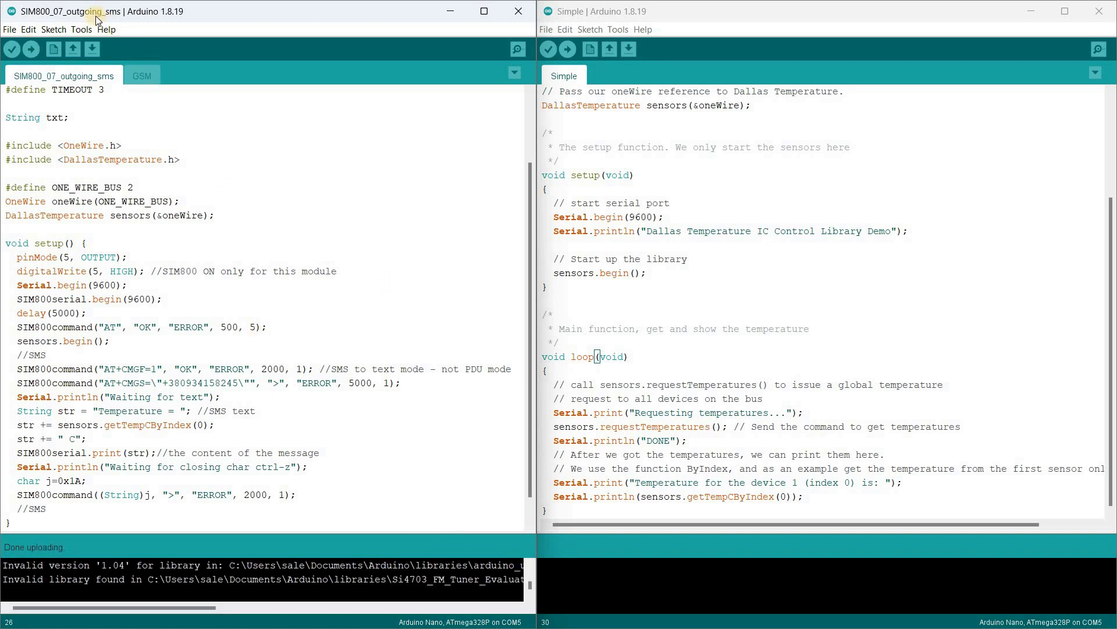
mouse_move(252, 226)
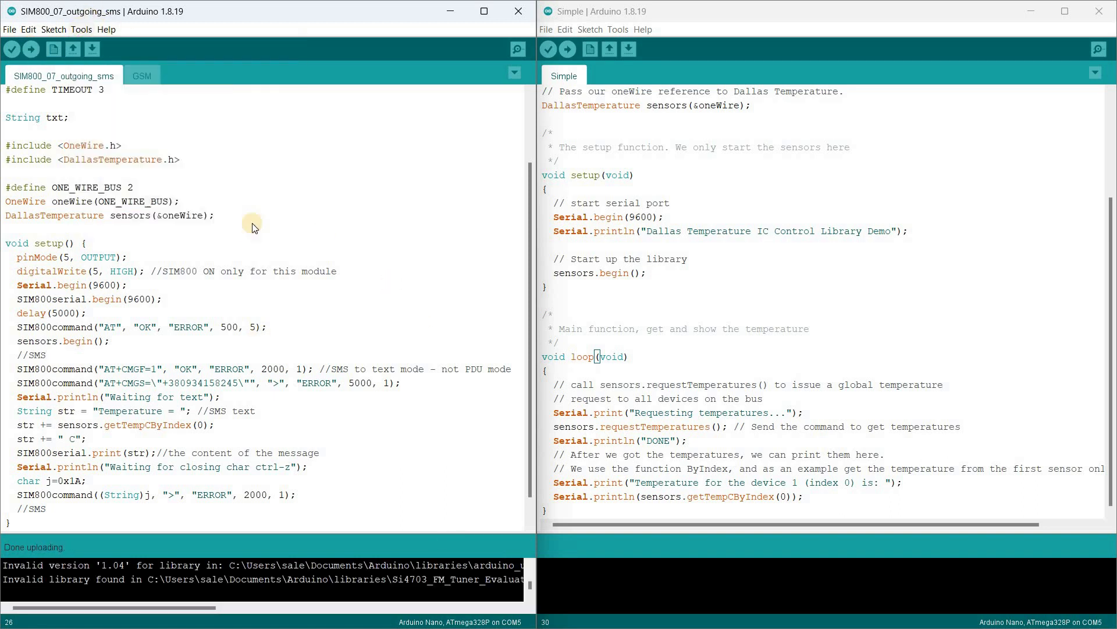
left_click(1098, 48)
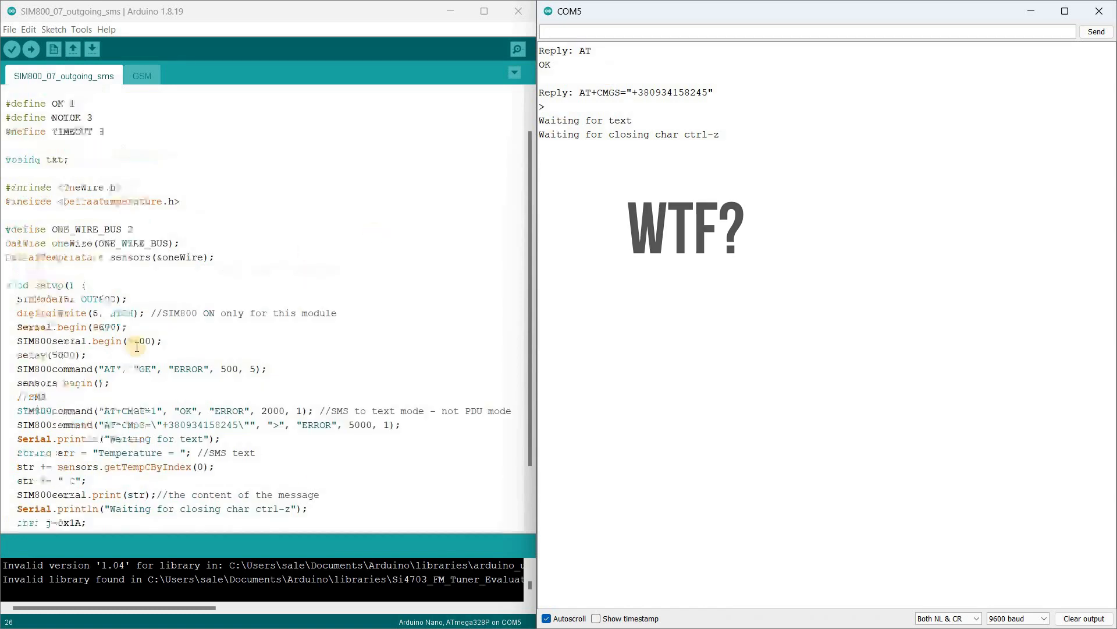
scroll("up", 3)
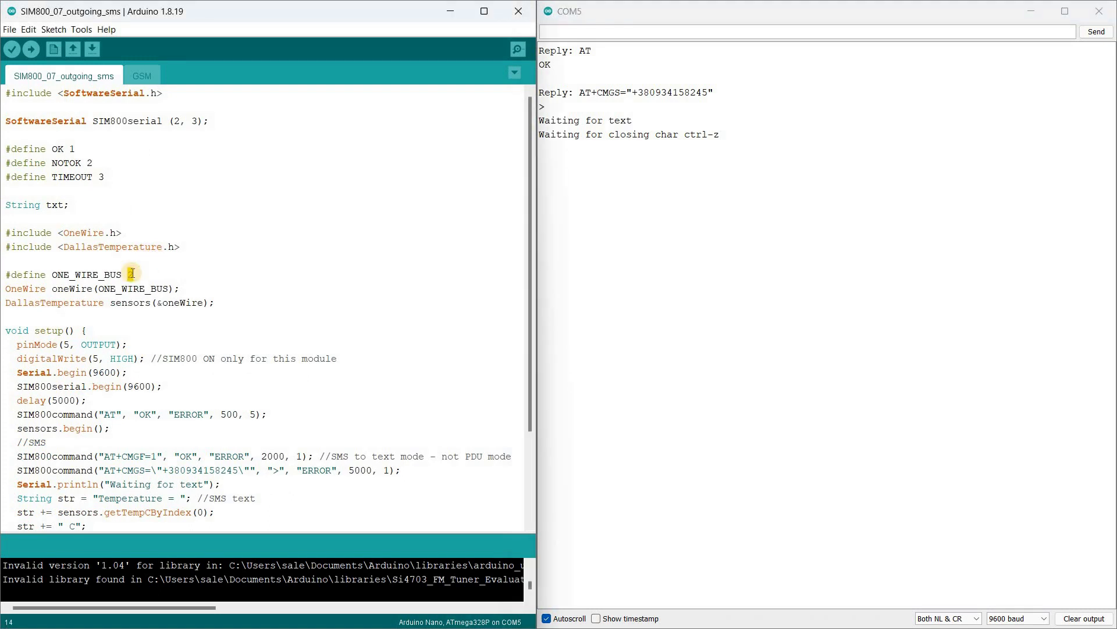
type("6")
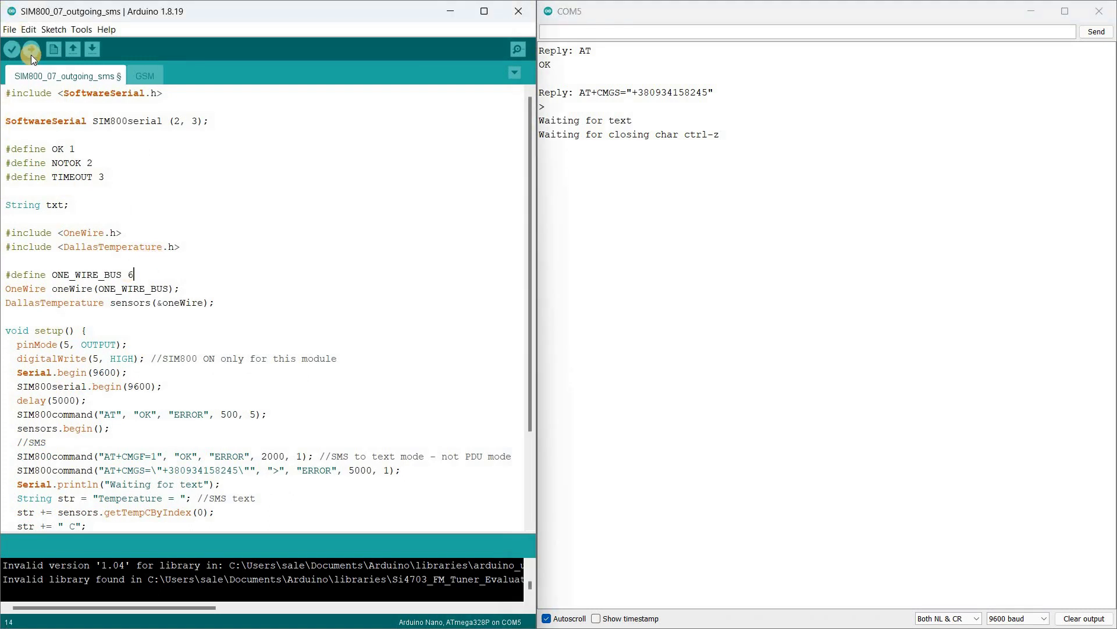
left_click(31, 49)
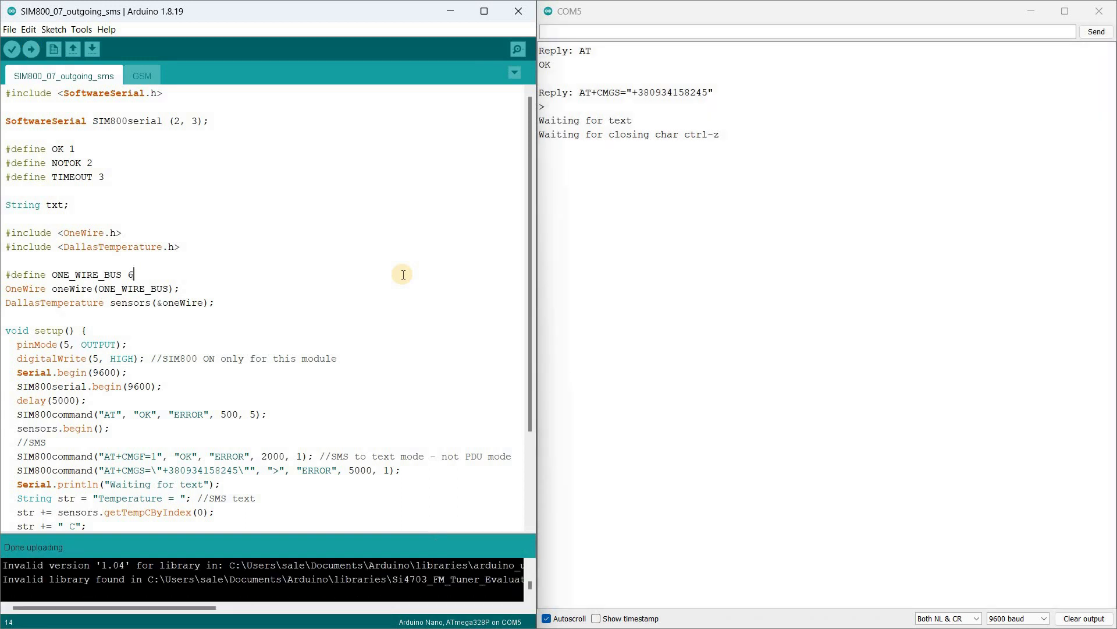
mouse_move(463, 256)
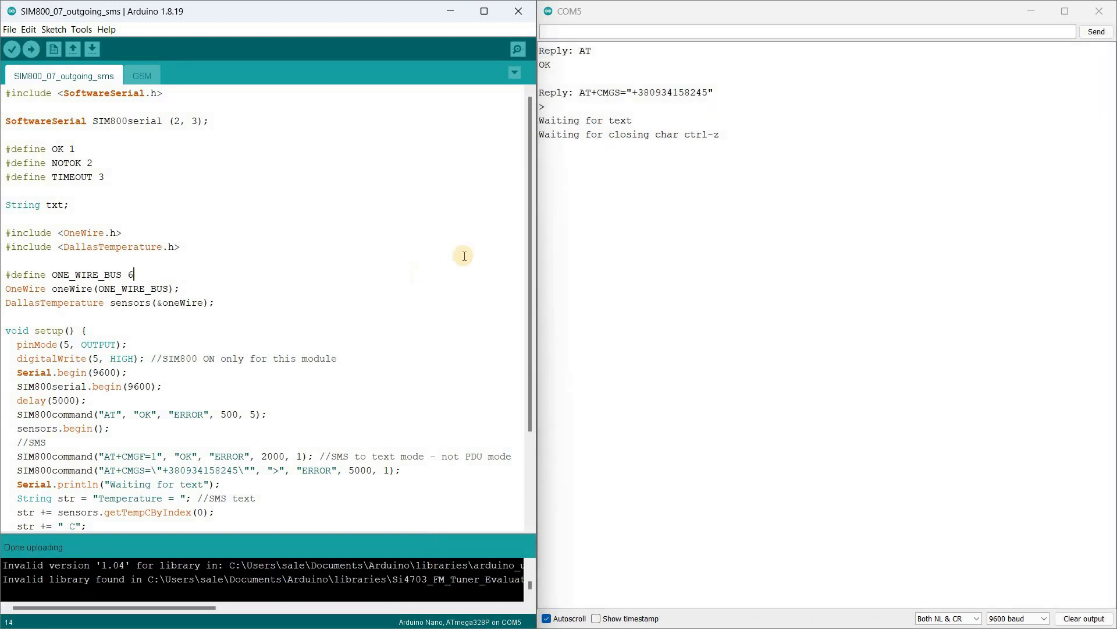
mouse_move(618, 223)
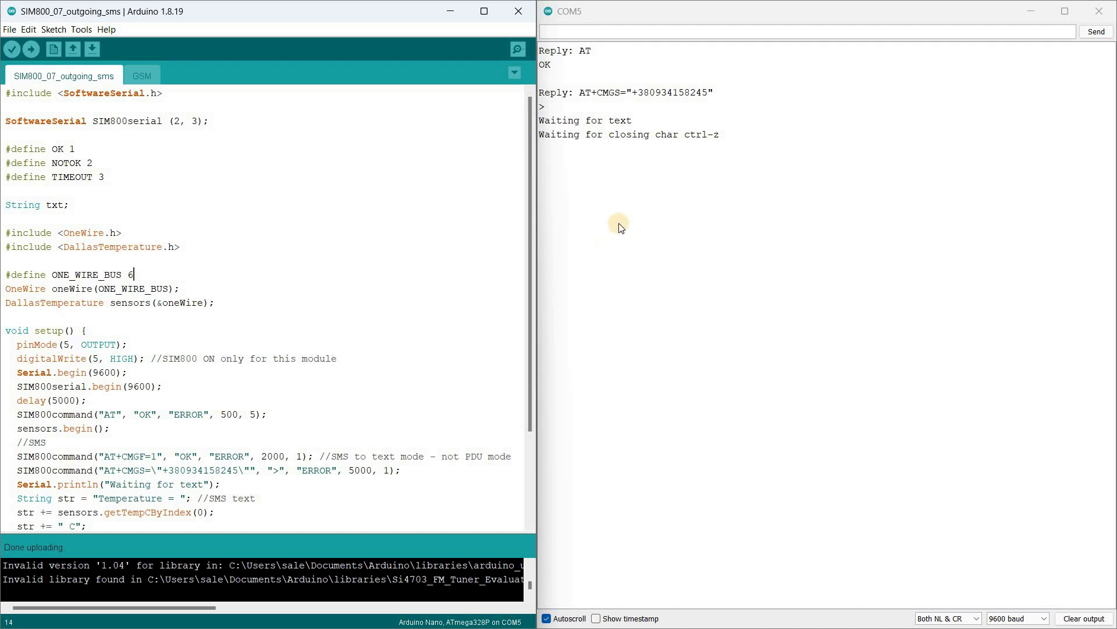
mouse_move(619, 220)
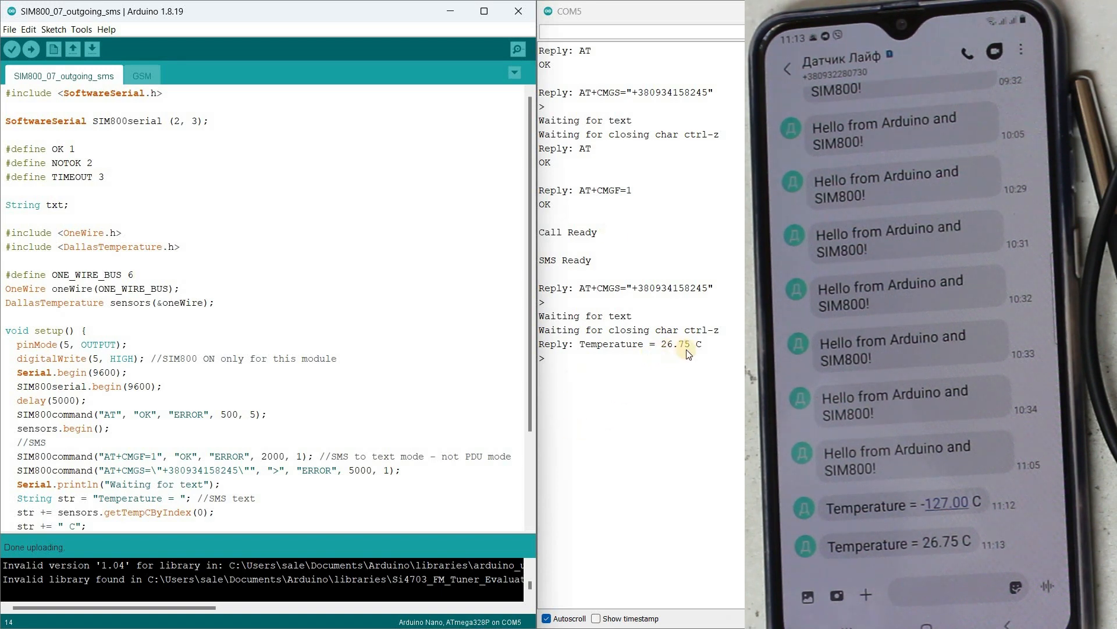
mouse_move(677, 356)
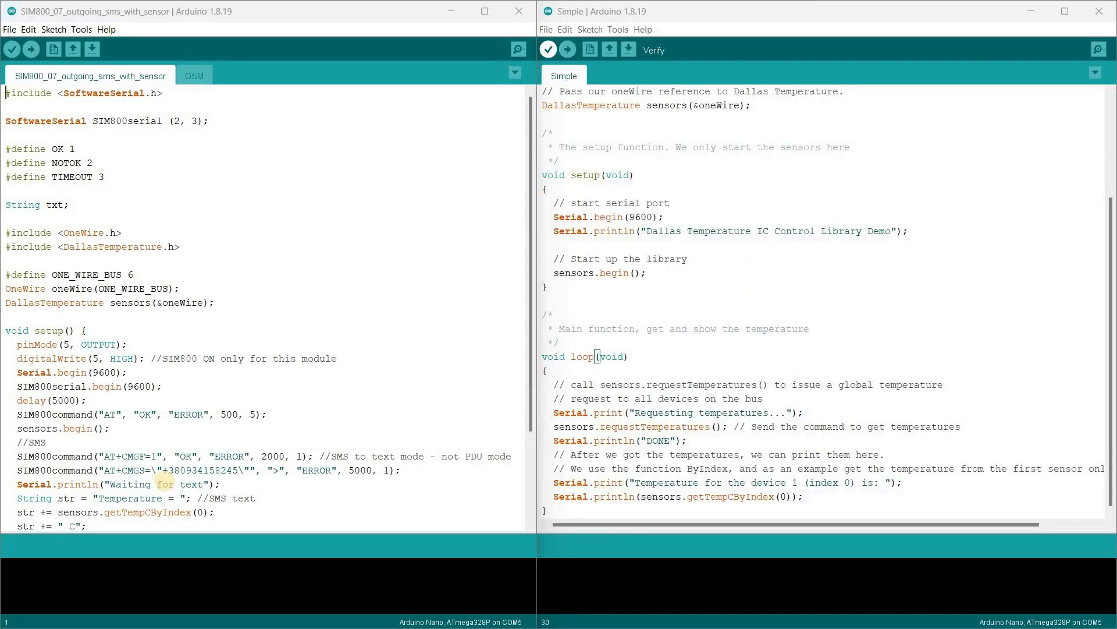
- Move the SMS block into loop() and finish loop() with delay(5000);
scroll("down", 3)
type("//SMS")
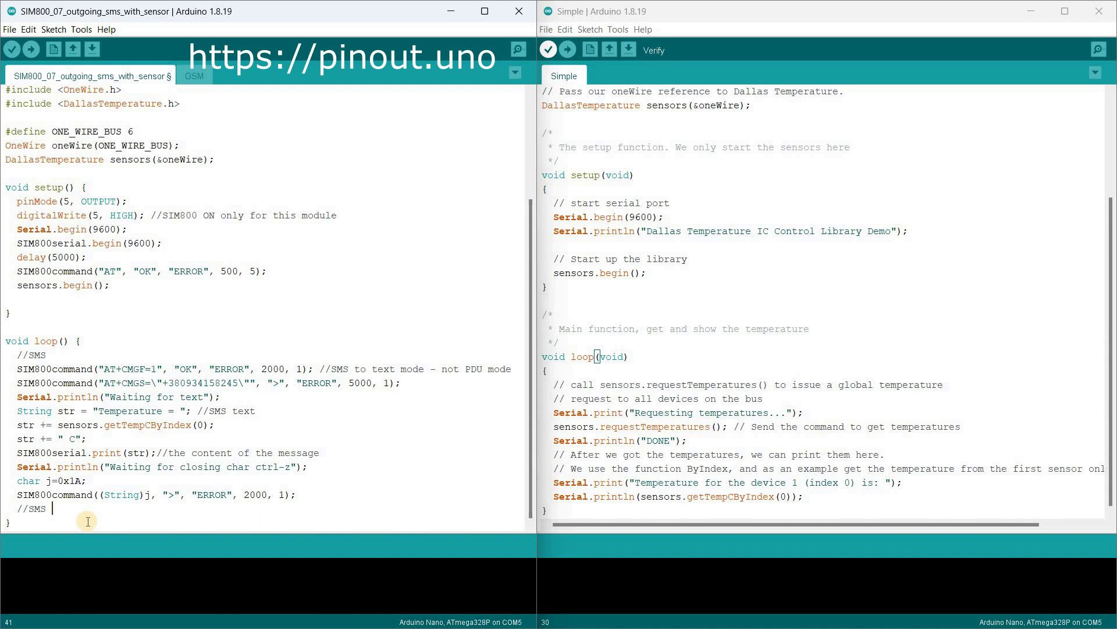
type("B")
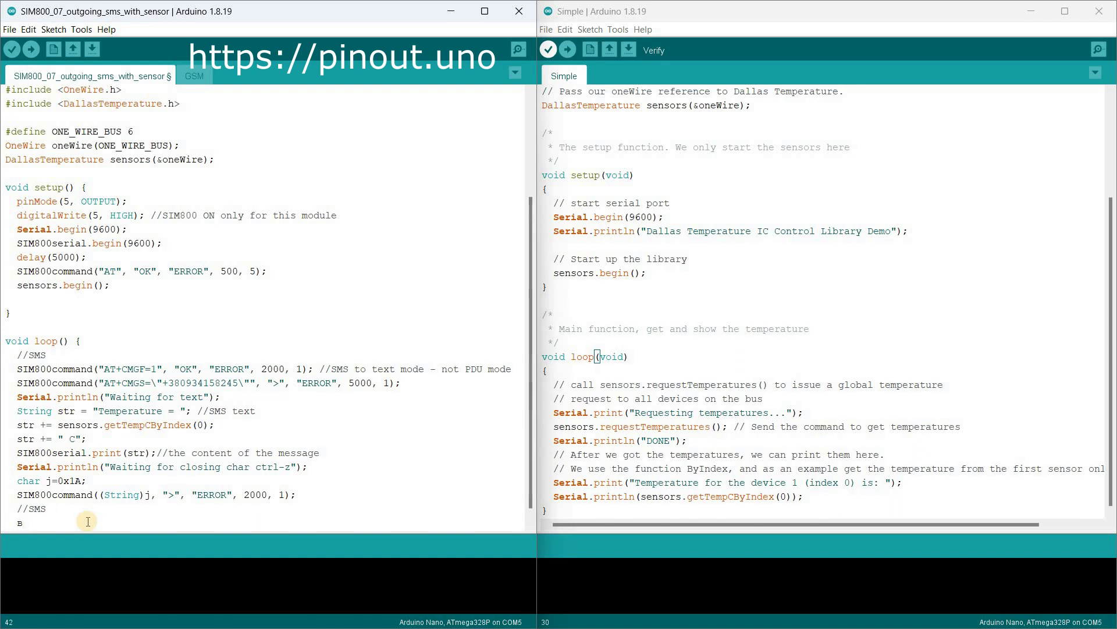
type("d")
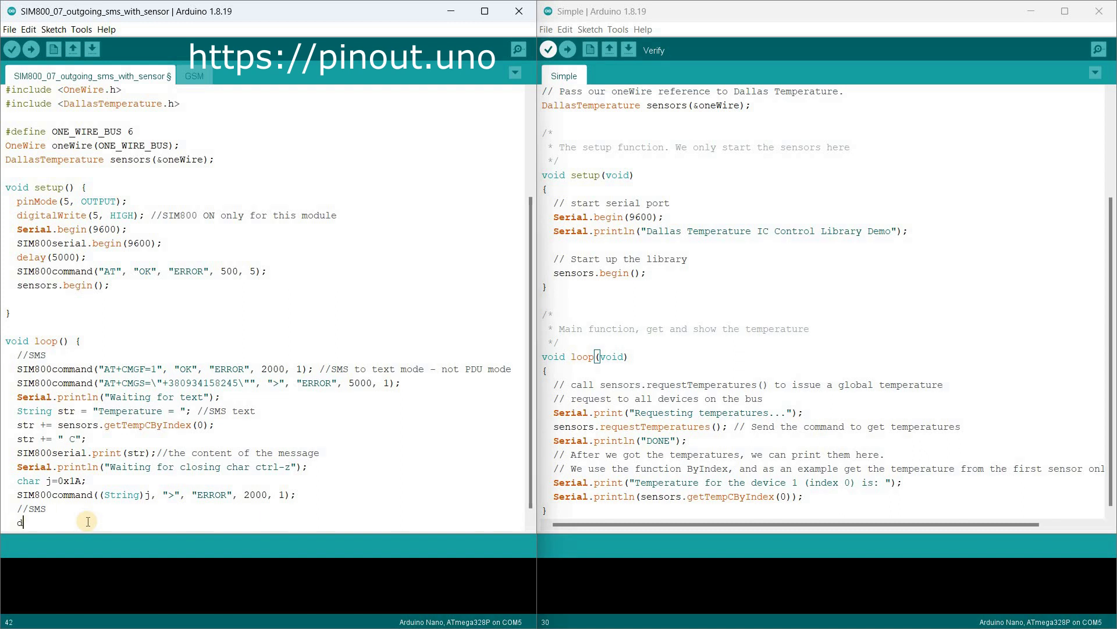
type("elay(")
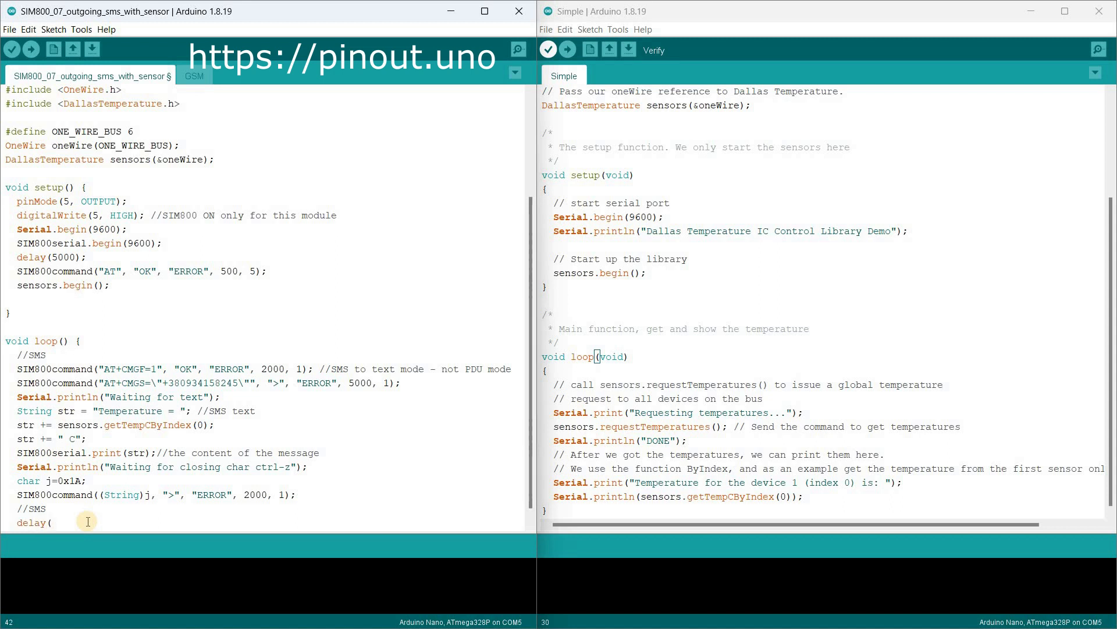
type("5000);")
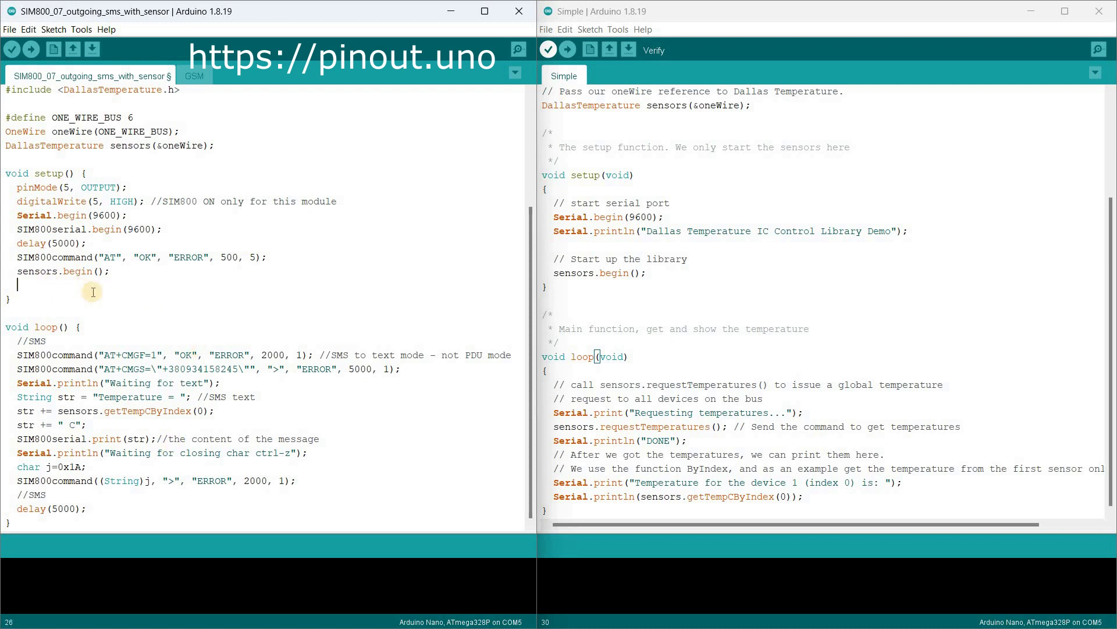
type("delay(500);")
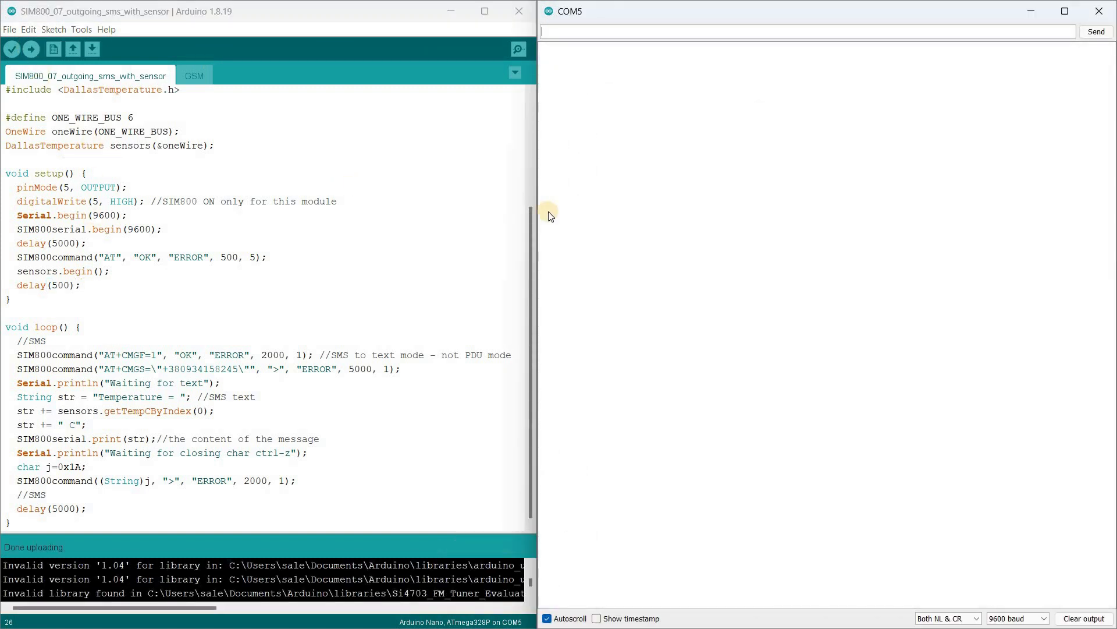
mouse_move(824, 278)
type("20")
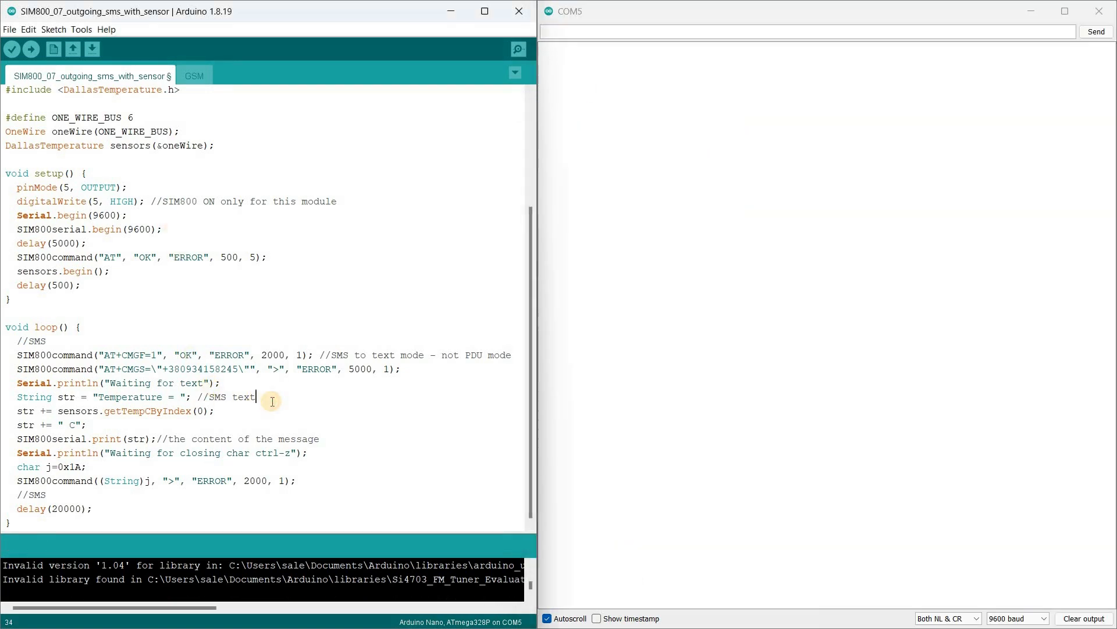
- Add sensors.requestTemperatures(); before getTempCByIndex and upload the sketch
type("sensors.requestTemperatures();")
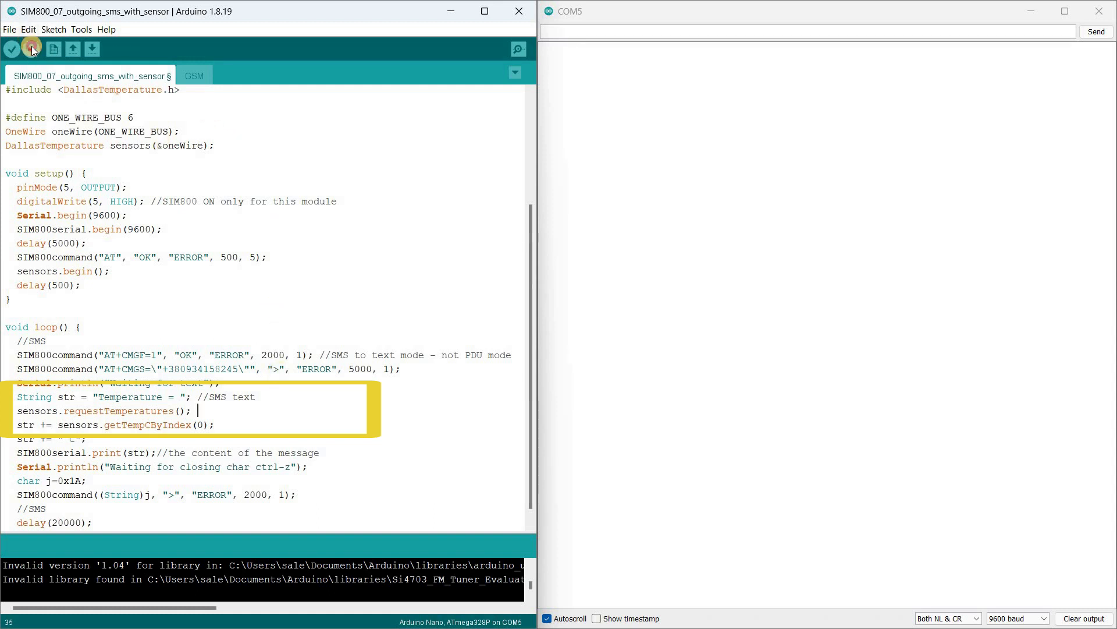
left_click(12, 49)
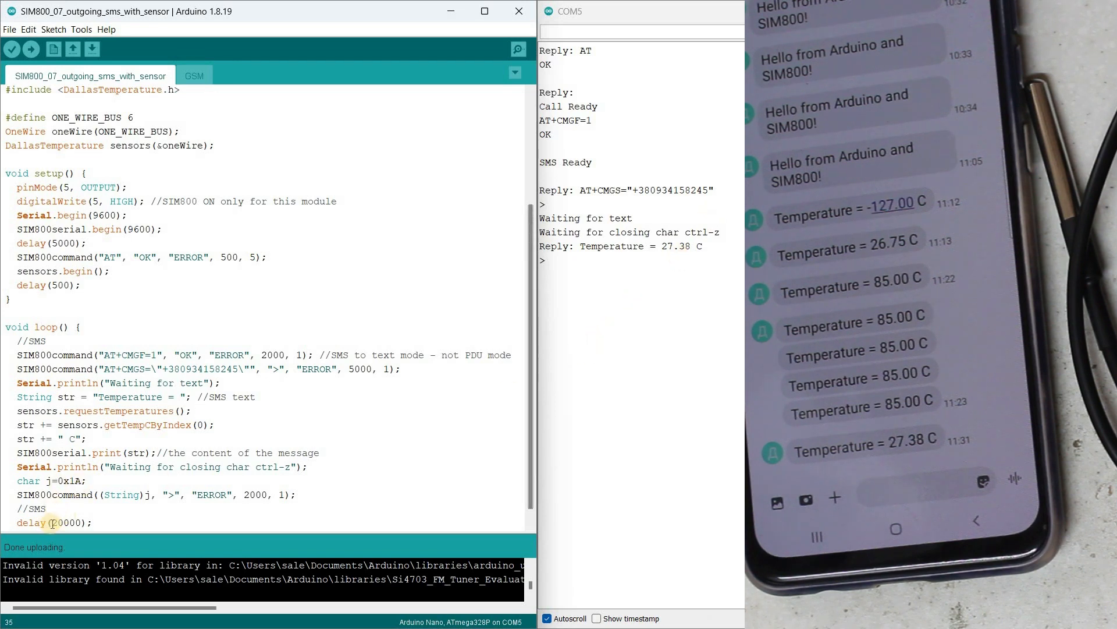
- Change the loop delay from 20000 to 5000 ms and re-upload
double_click(64, 523)
type("5")
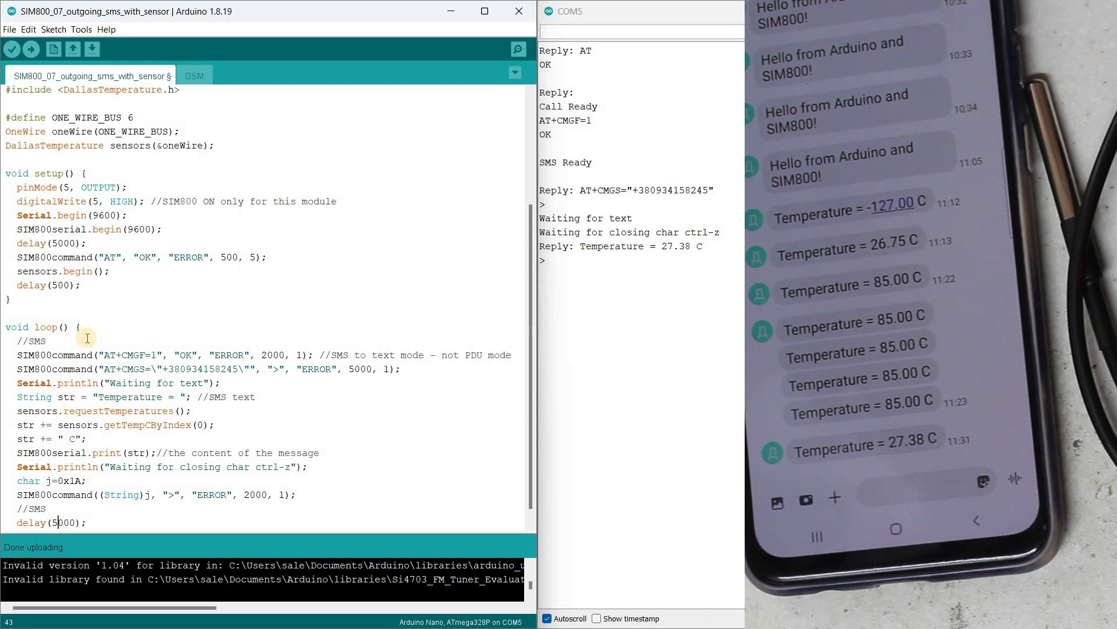
left_click(30, 48)
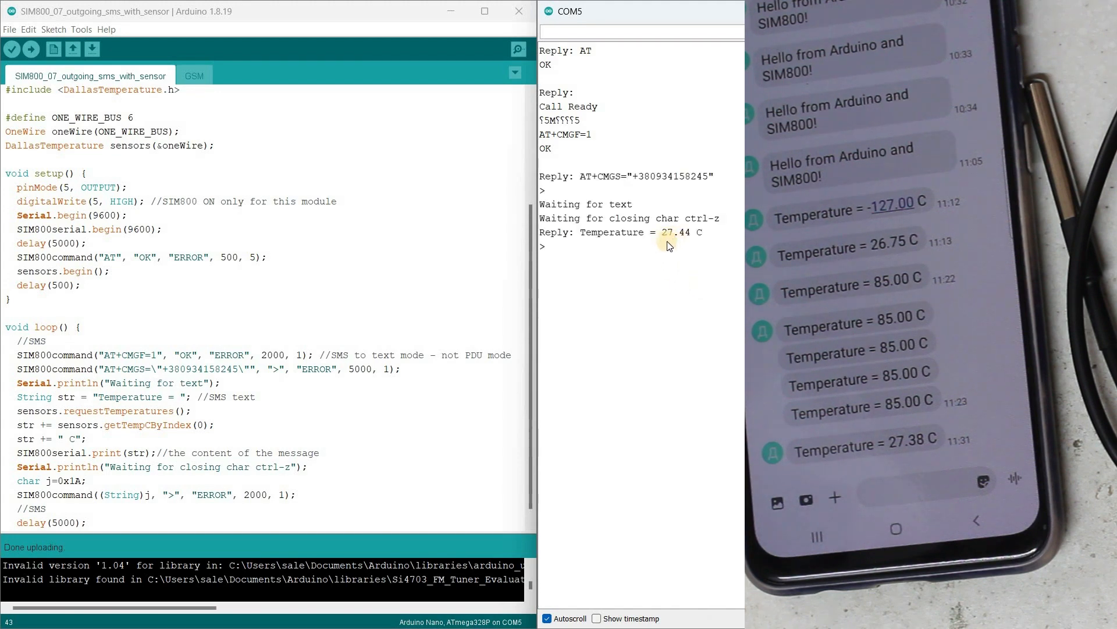
mouse_move(670, 260)
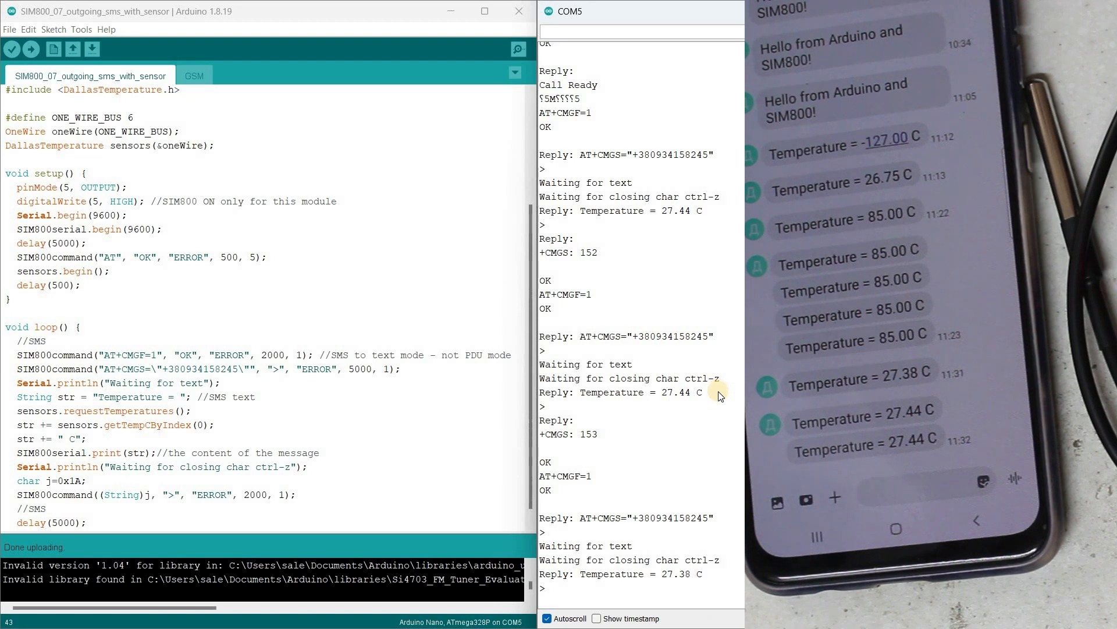
- Scroll the Serial Monitor to review the repeated 27.44 C temperature SMS sends
scroll("down", 3)
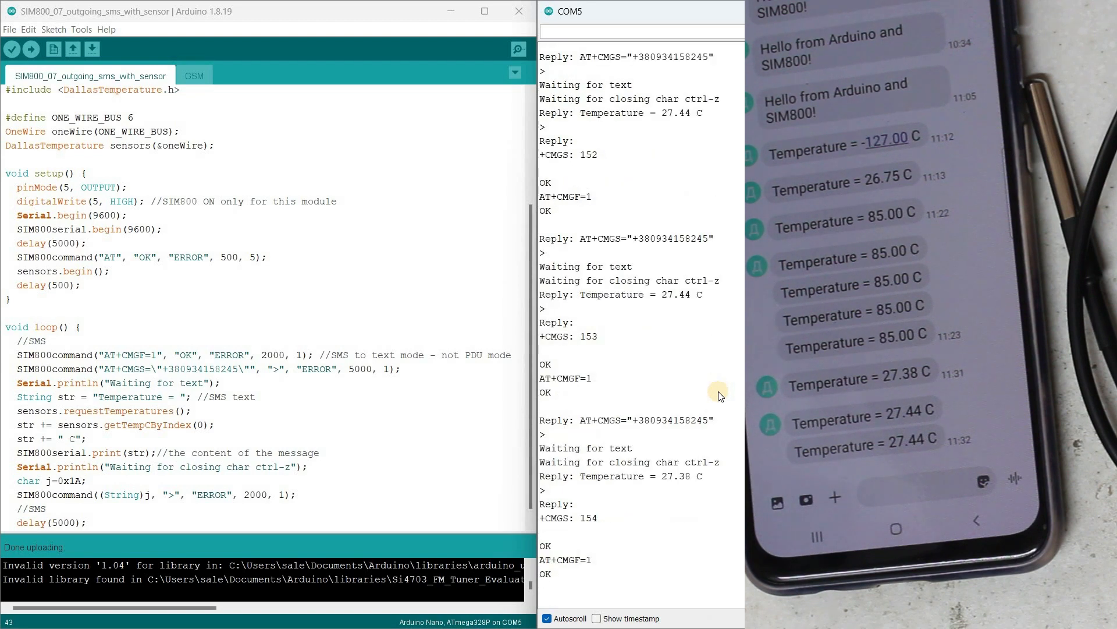
scroll("down", 3)
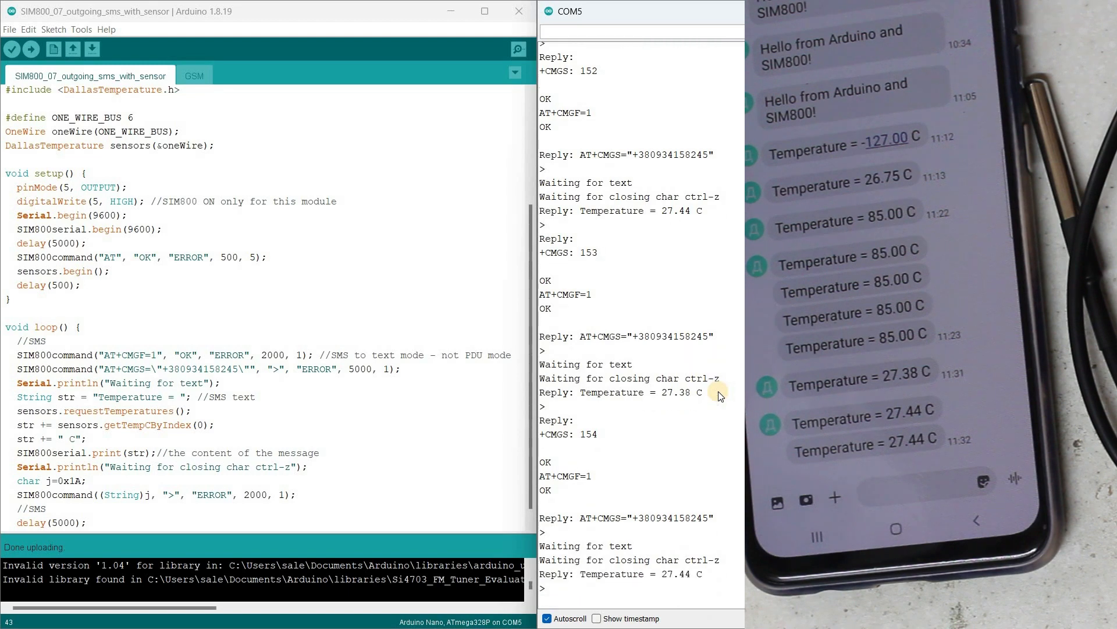